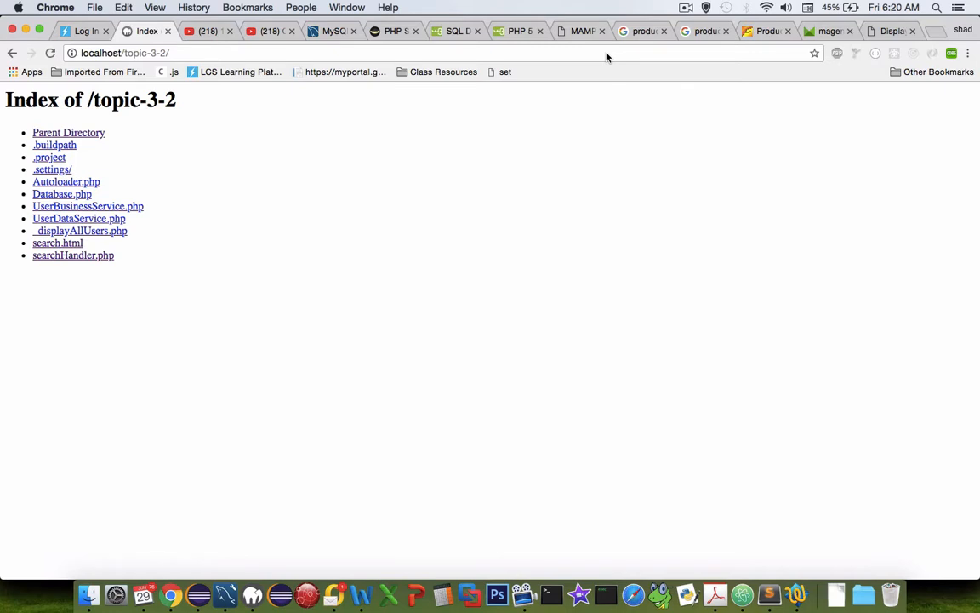
mouse_move(57, 247)
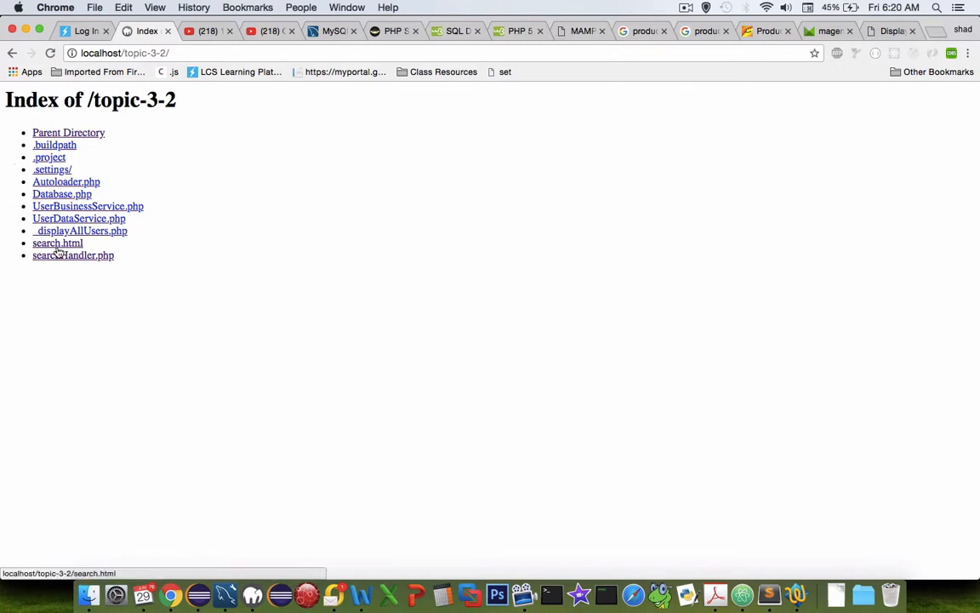
Search the existing search.html page for 'mark', then go back to the search form.
click(57, 243)
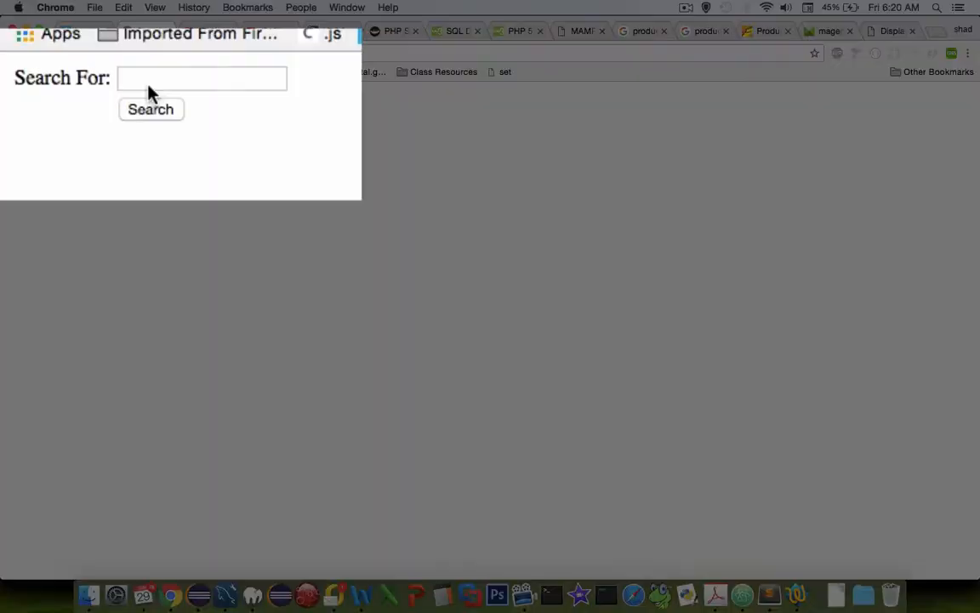
click(201, 77)
text(mark)
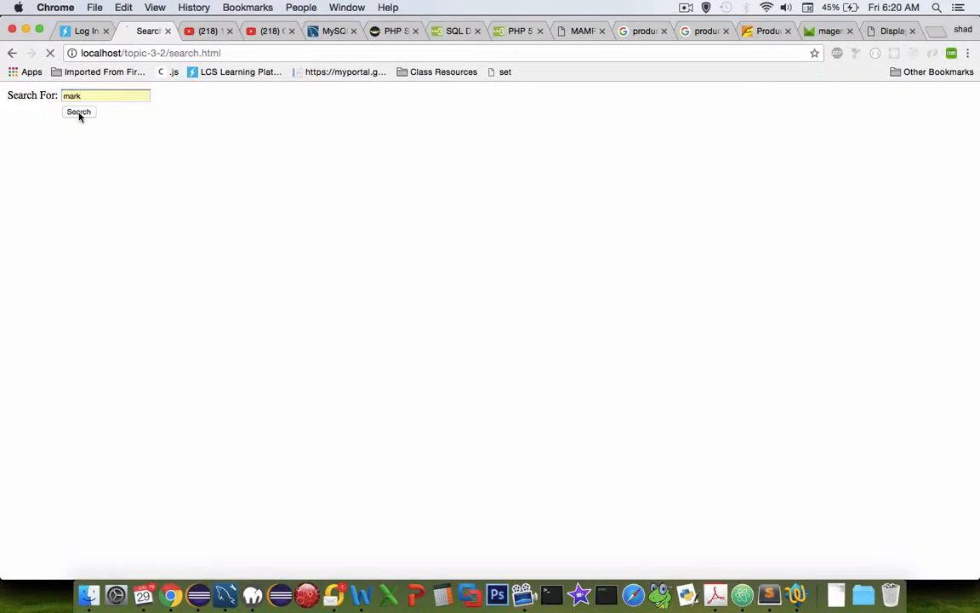
click(78, 112)
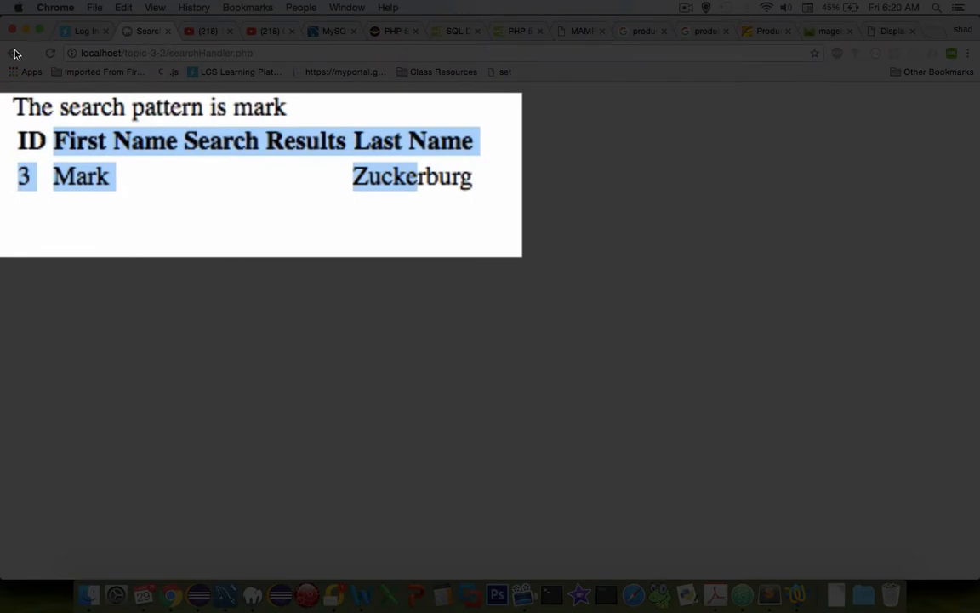
click(12, 53)
text(h)
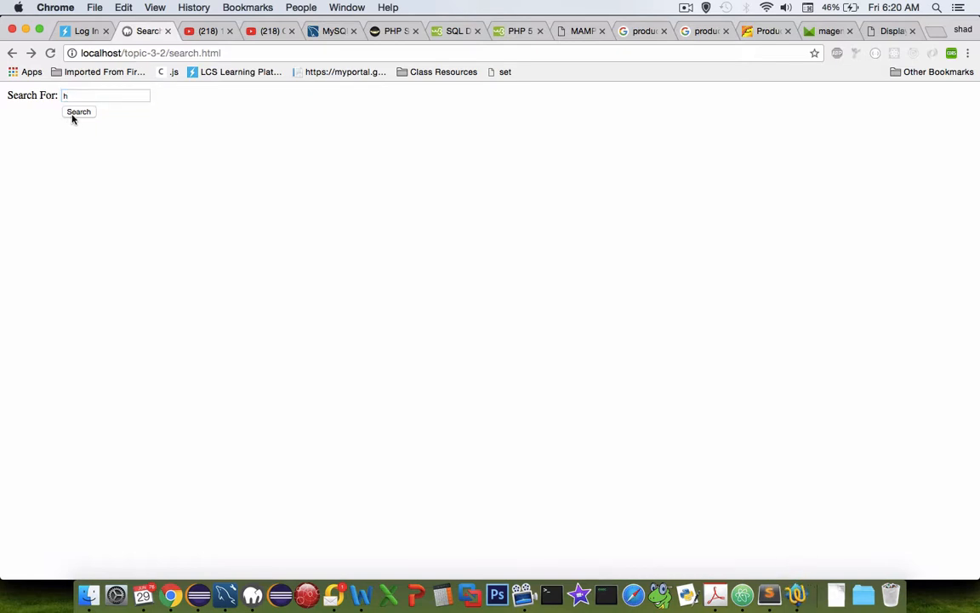
click(78, 112)
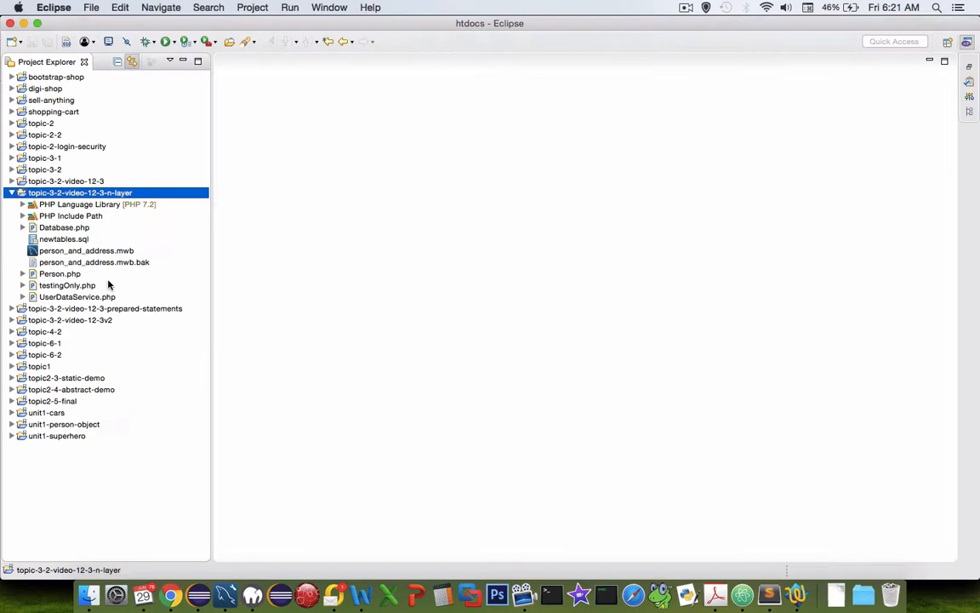
mouse_move(83, 302)
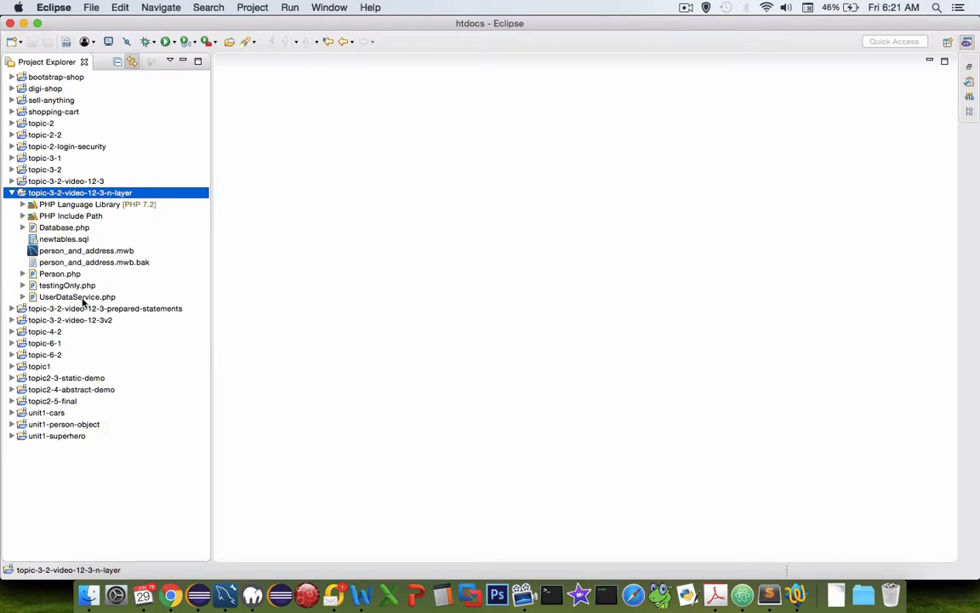
Open UserDataService.php from the topic-3-2-video-12-3-n-layer project in Project Explorer.
double_click(77, 296)
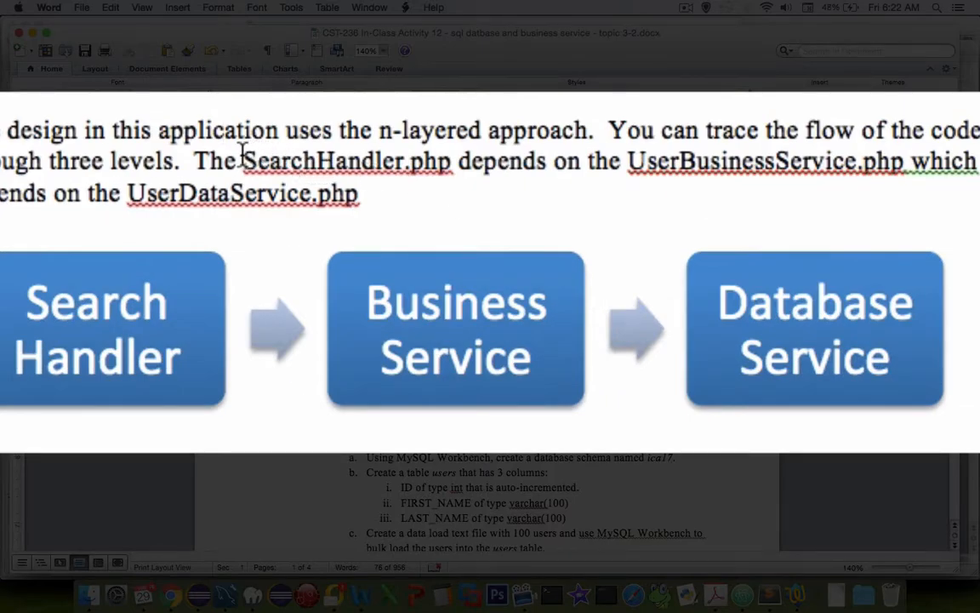
Select the SearchHandler.php name in the Word document's n-layered design paragraph.
double_click(347, 161)
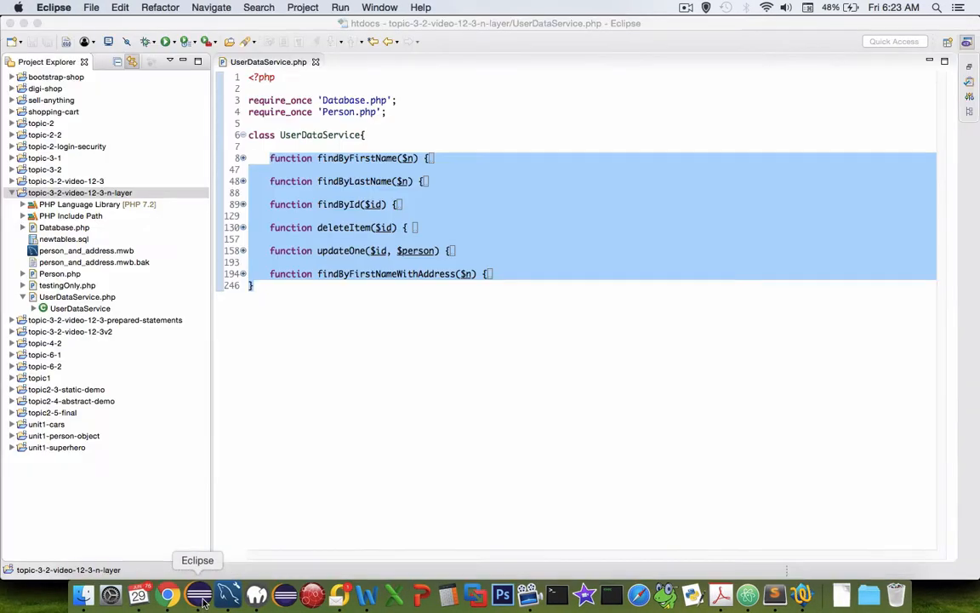
Create a new file named index.html in the topic-3-2-video-12-3-n-layer project.
click(80, 192)
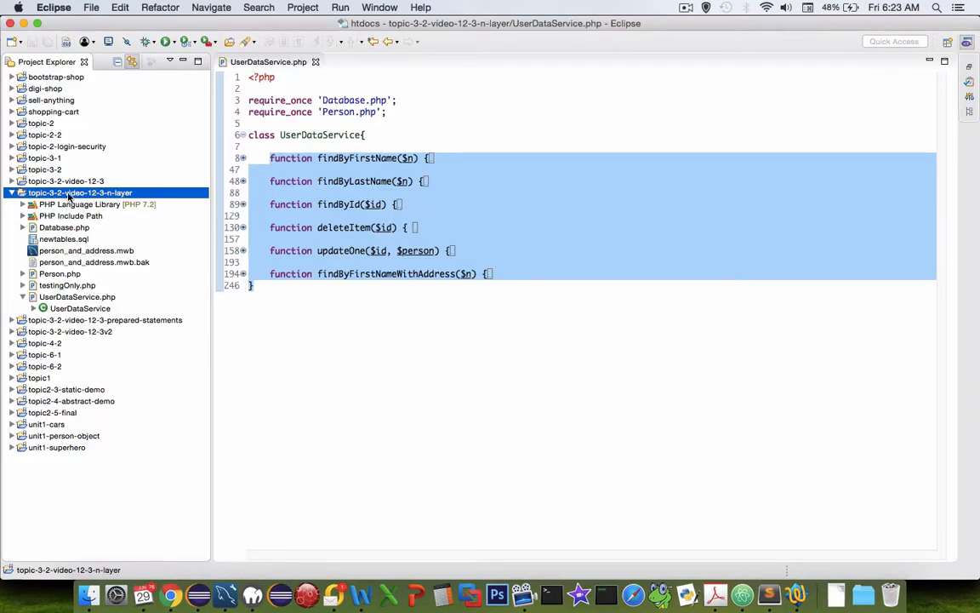
right_click(80, 192)
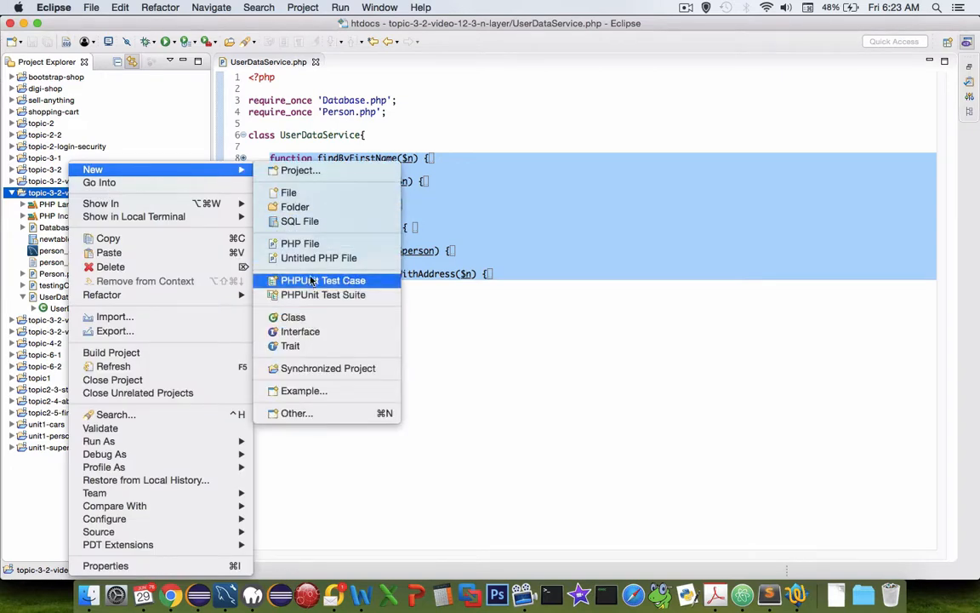
mouse_move(293, 317)
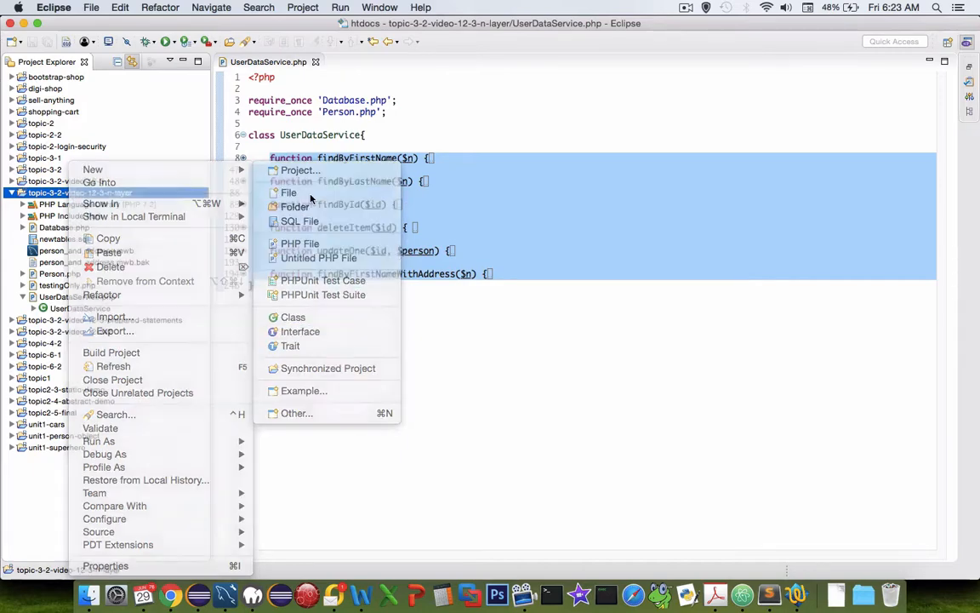
click(289, 193)
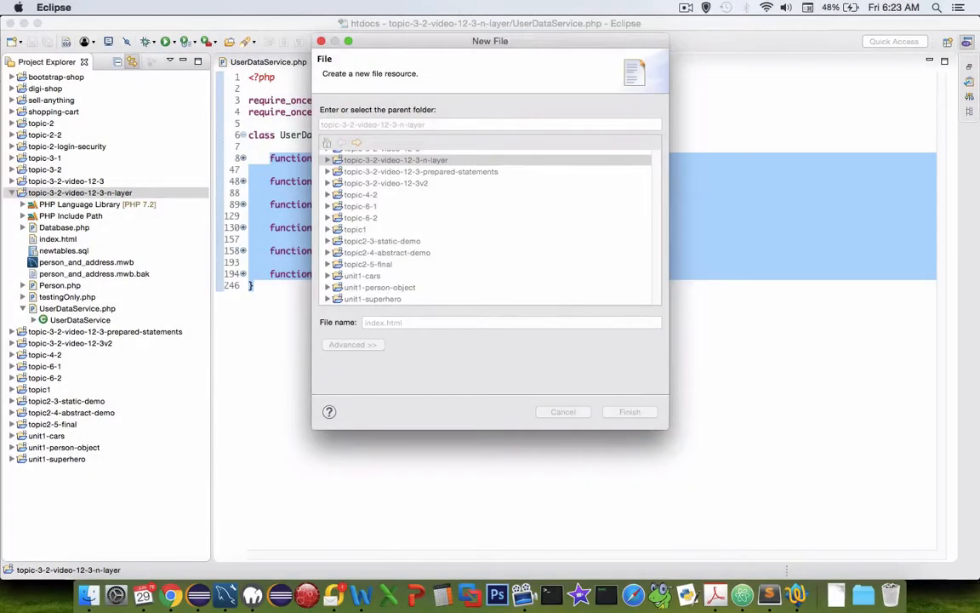
click(630, 411)
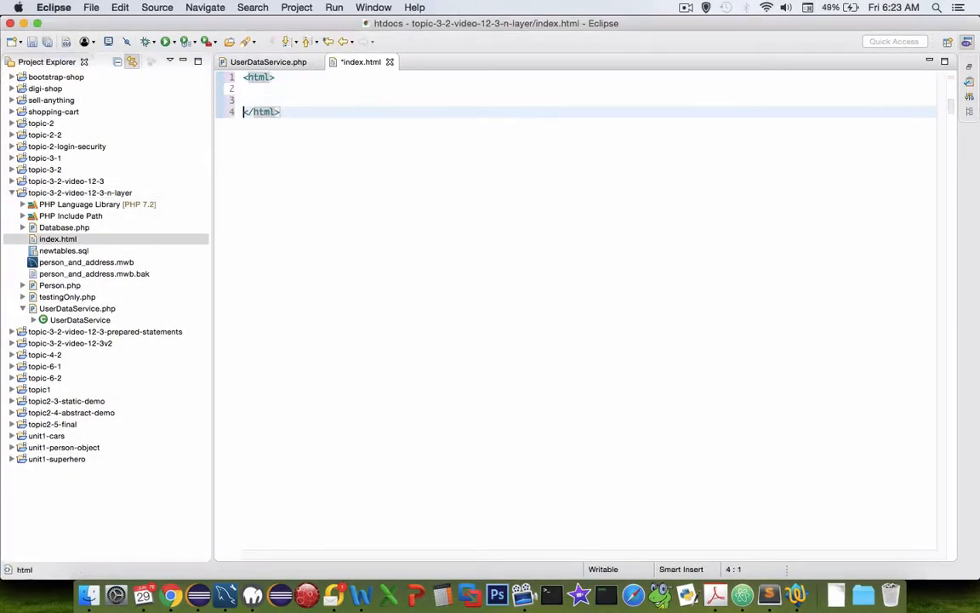
Add a body containing a form whose action posts to SearchHandler.php.
text(<body)
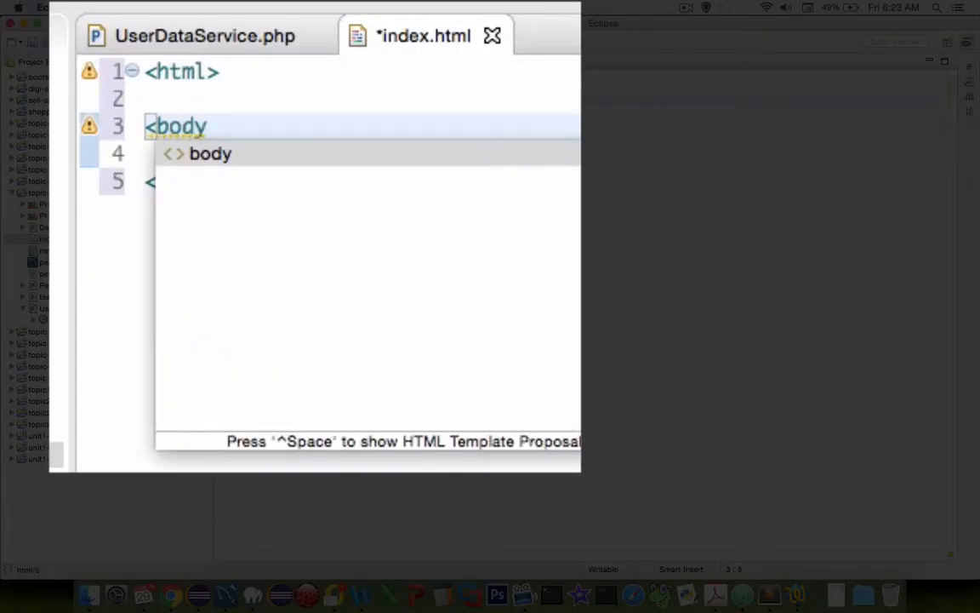
key(Enter)
text(<form >)
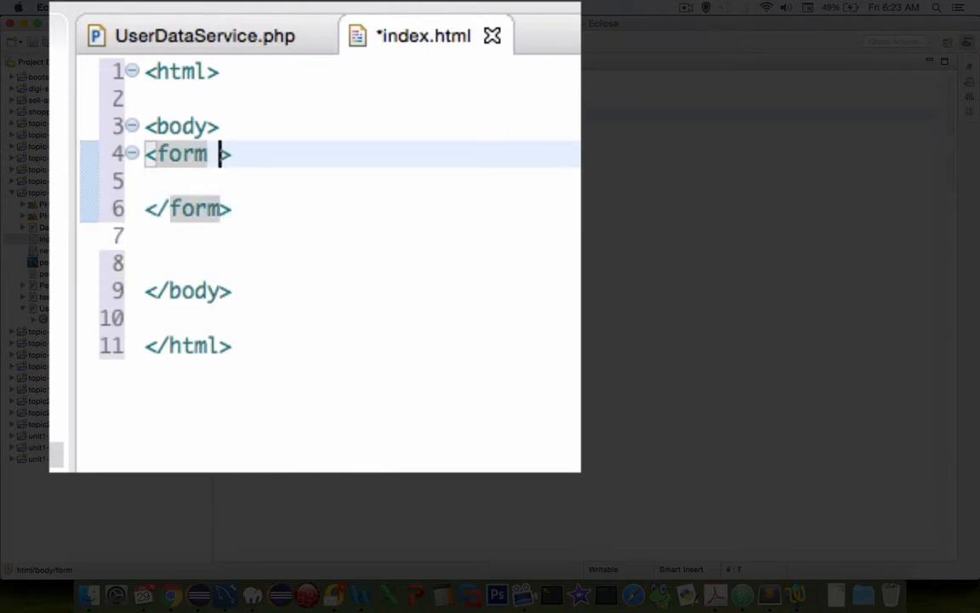
text(action = "Sed)
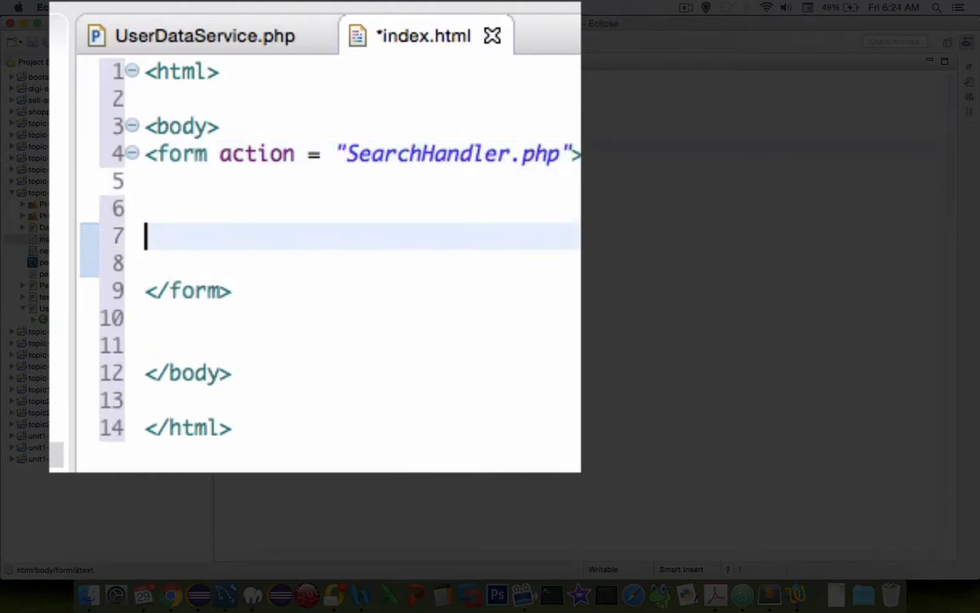
key(Backspace)
text(Search for a)
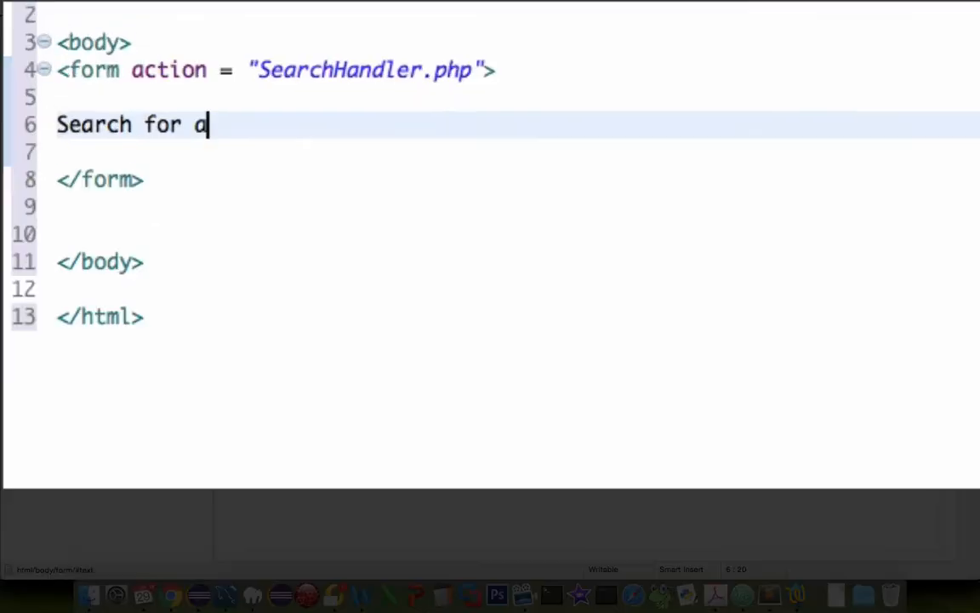
Add a 'person:' text input named name inside the form.
text(person:<input></input>)
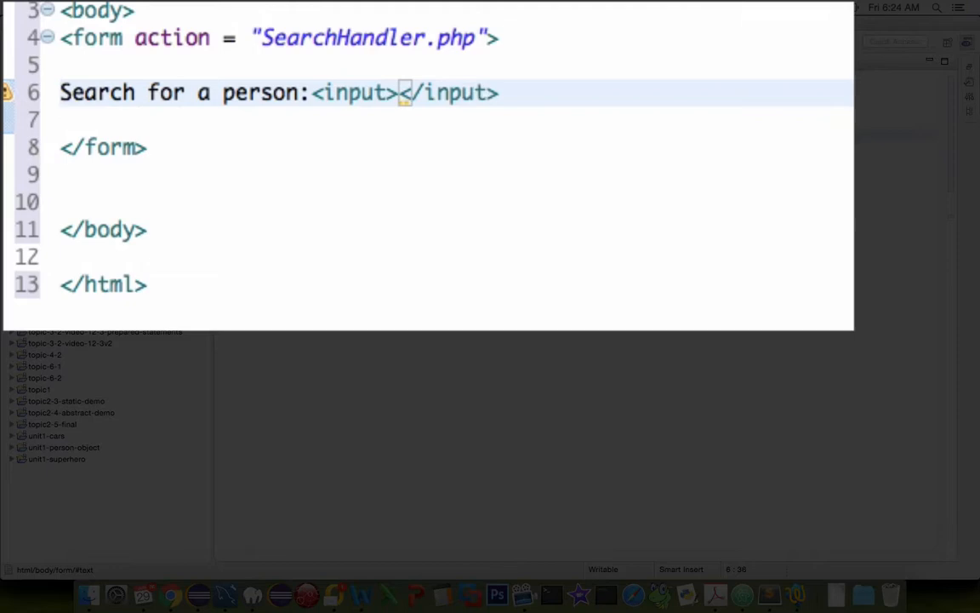
key(Return)
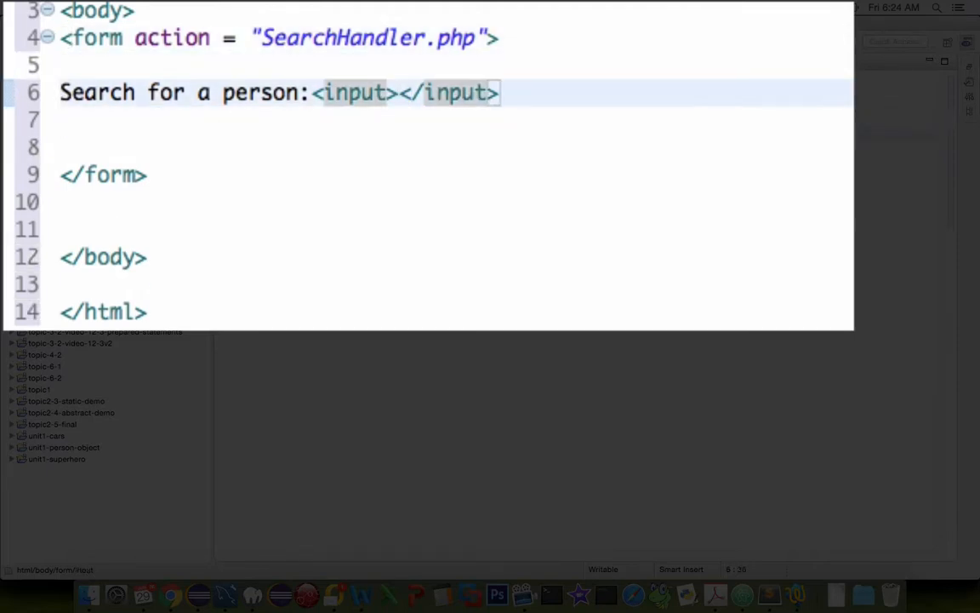
text(type="t)
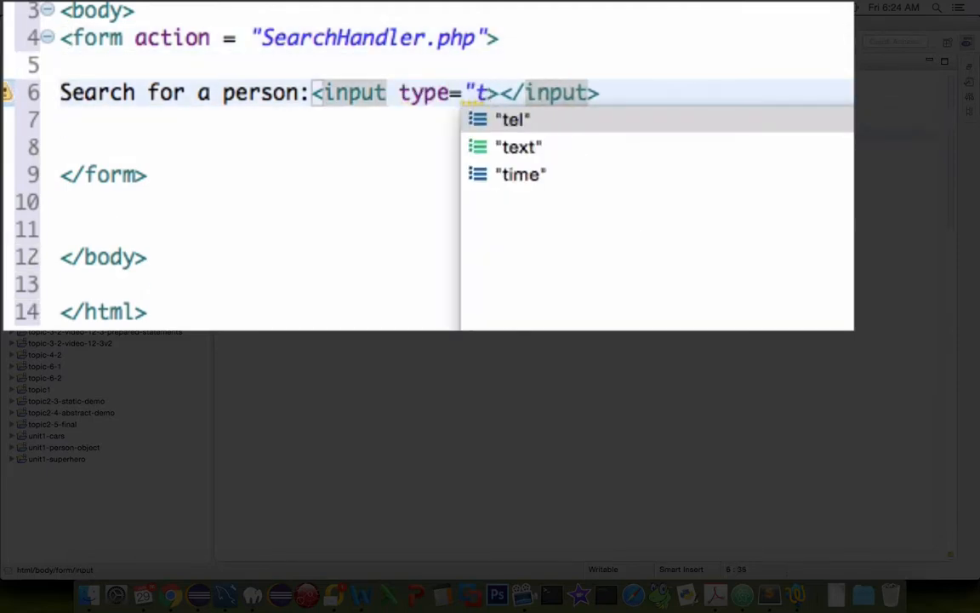
click(518, 147)
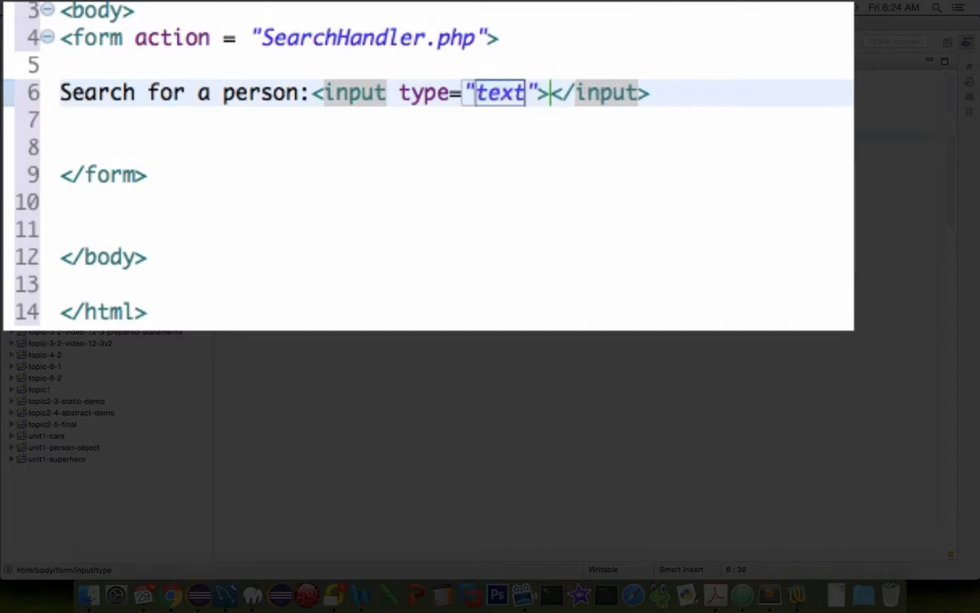
text(name="na")
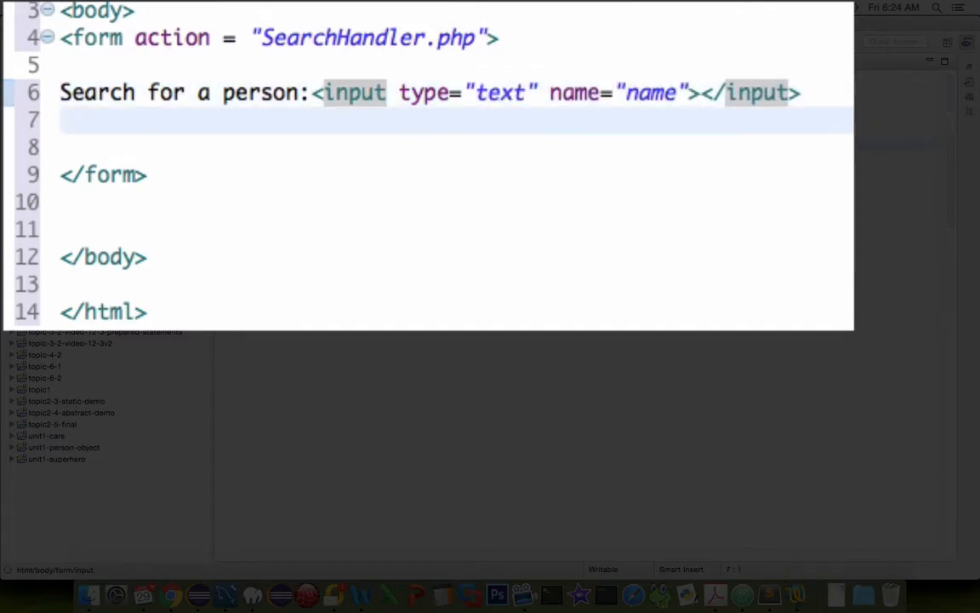
Add a submit input with the value 'Search' below the name field.
text(<input)
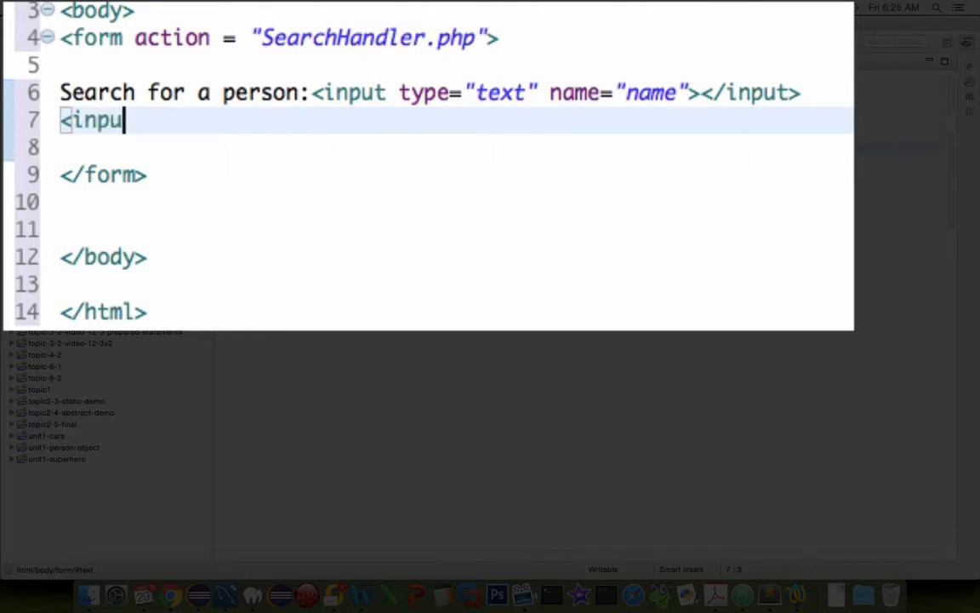
text(type="submit")
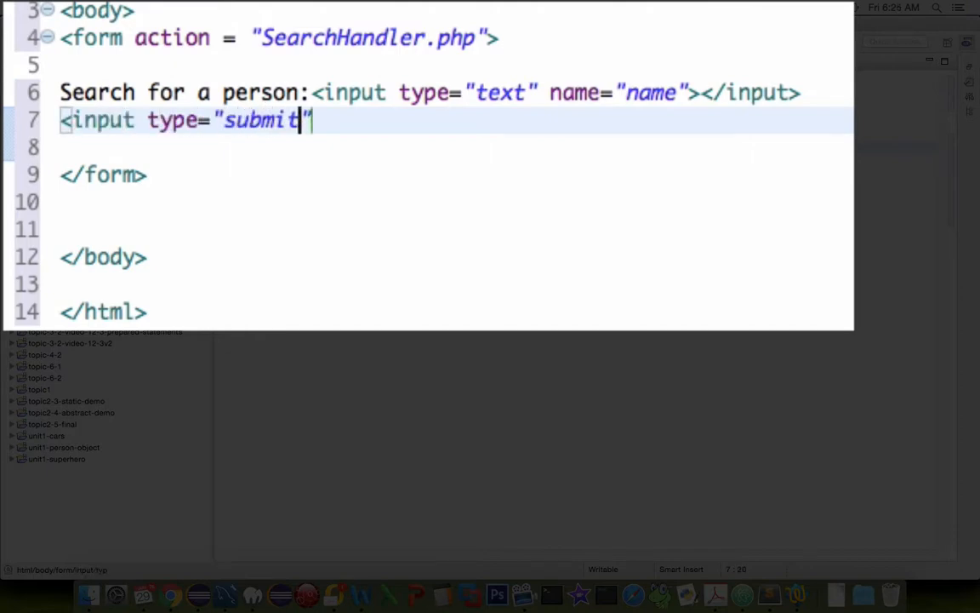
text(>Sear)
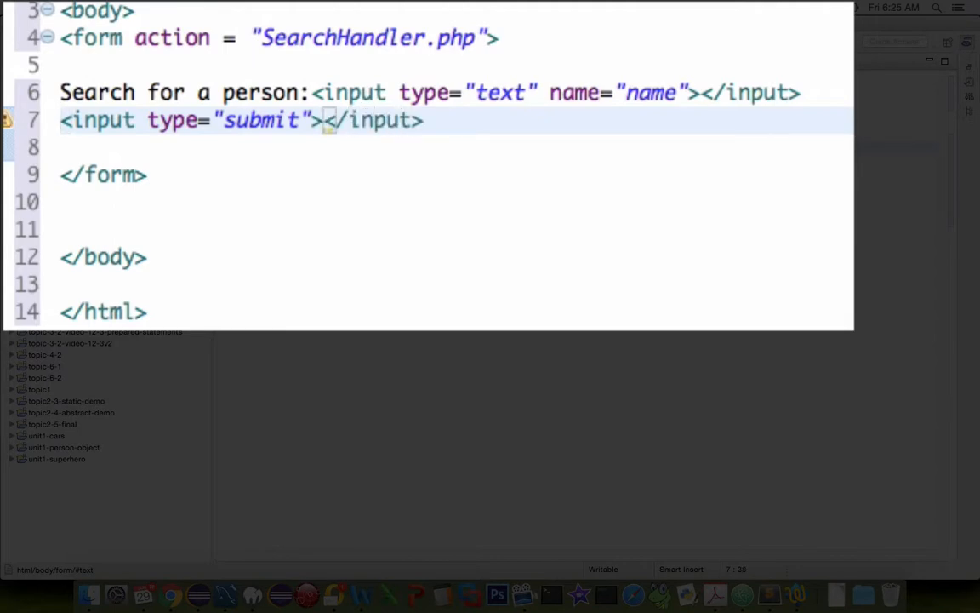
text(value="")
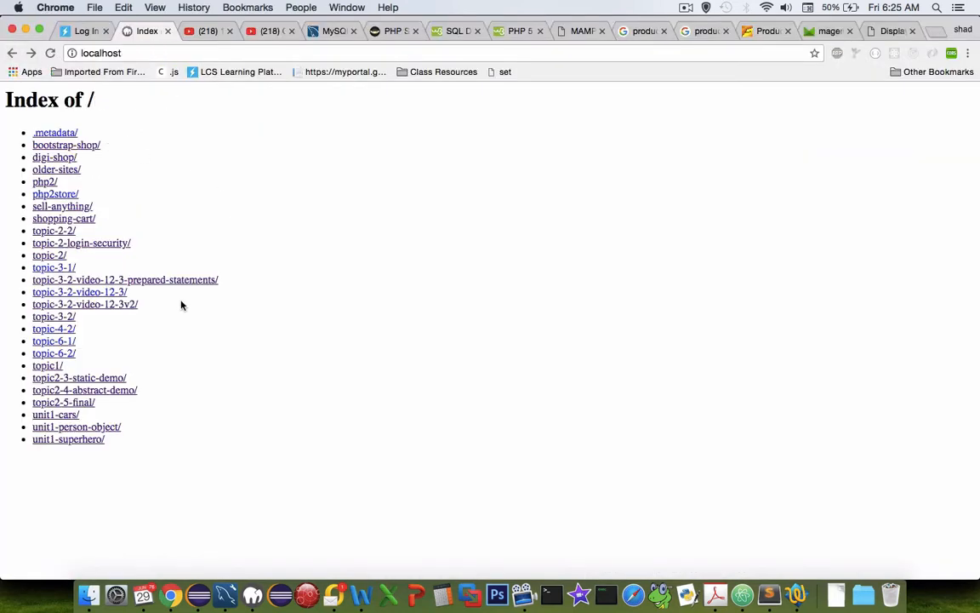
Open the project's form page on localhost and submit a search for 'Jonathan'.
click(49, 53)
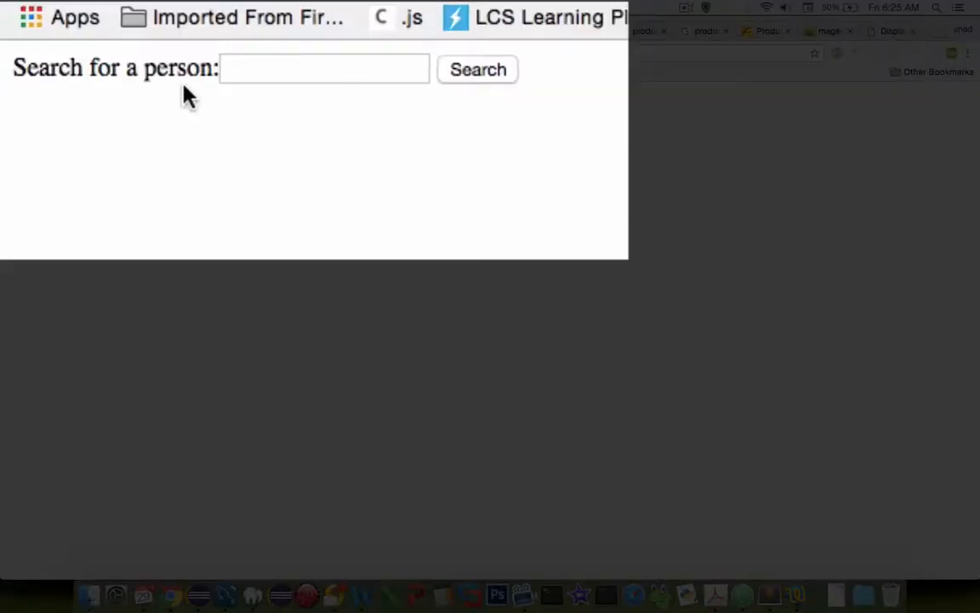
click(324, 68)
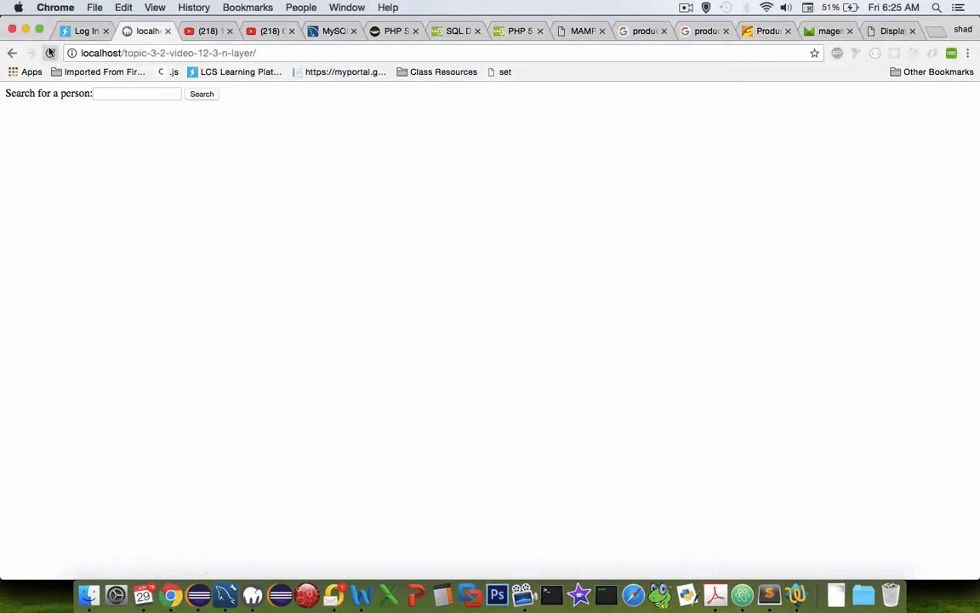
text(Jonathan)
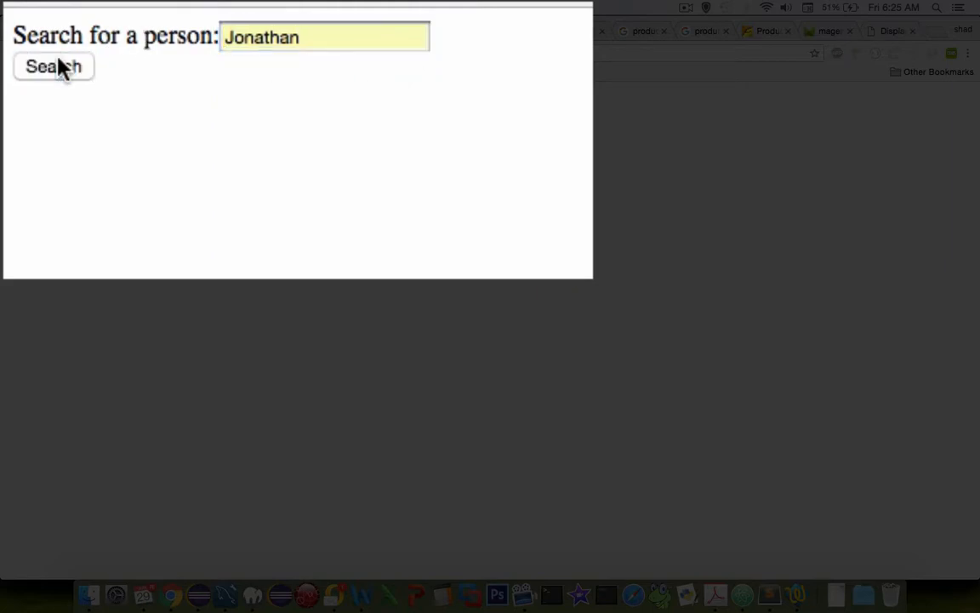
click(53, 67)
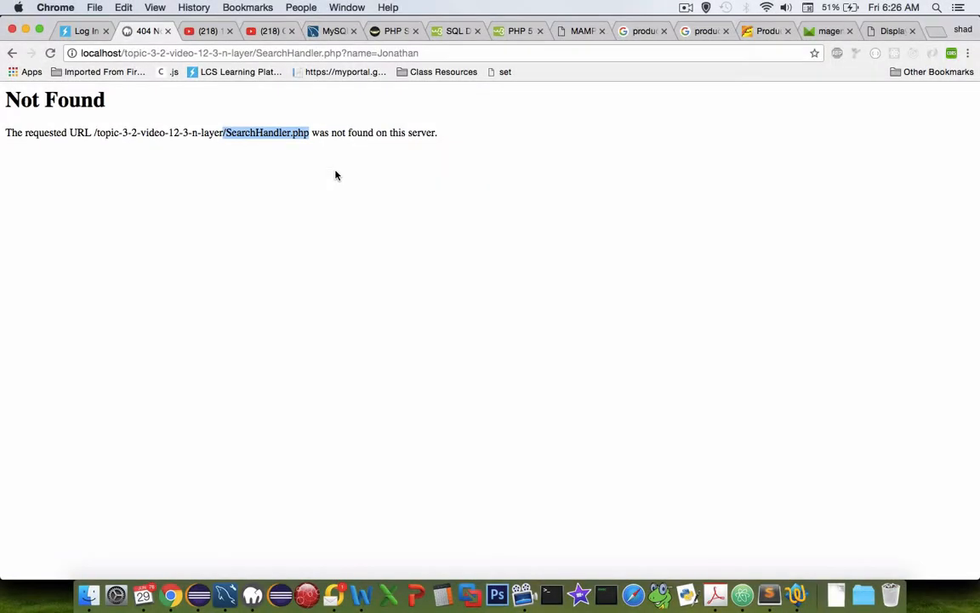
mouse_move(264, 558)
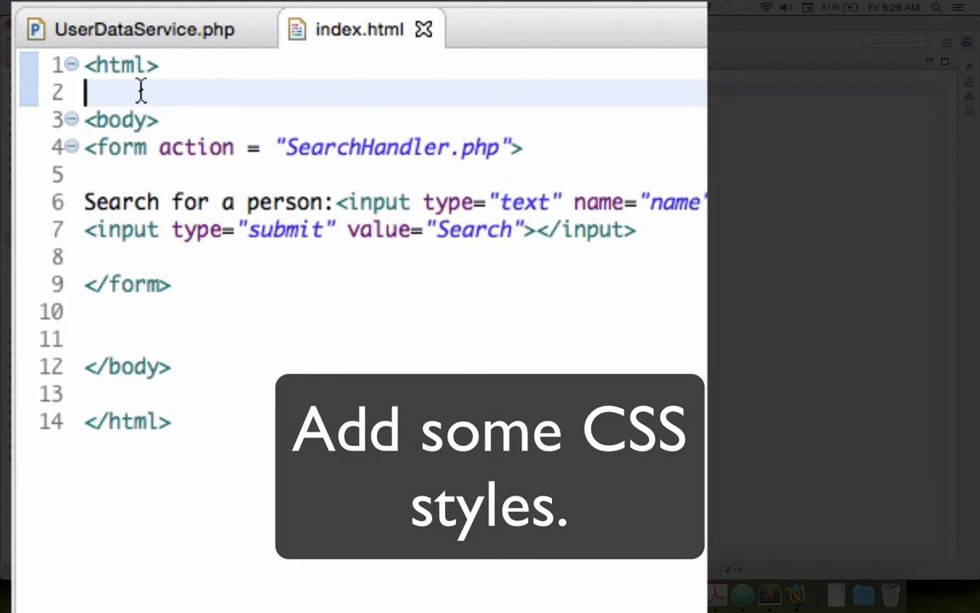
Add a head style rule giving the form #333 background, 5px radius, 20px margin, 10px padding.
text(<head></head>)
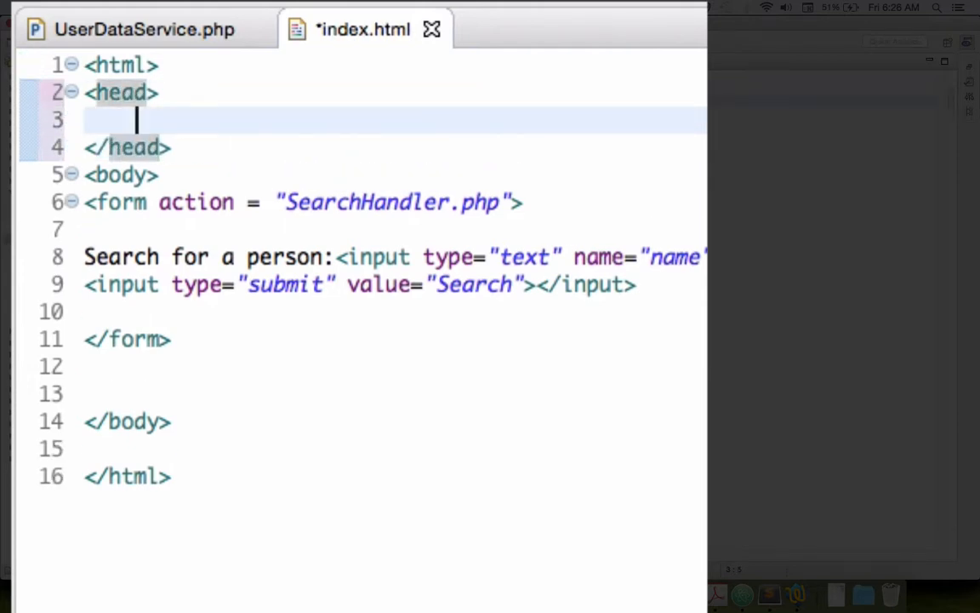
text(<style>)
text(form {)
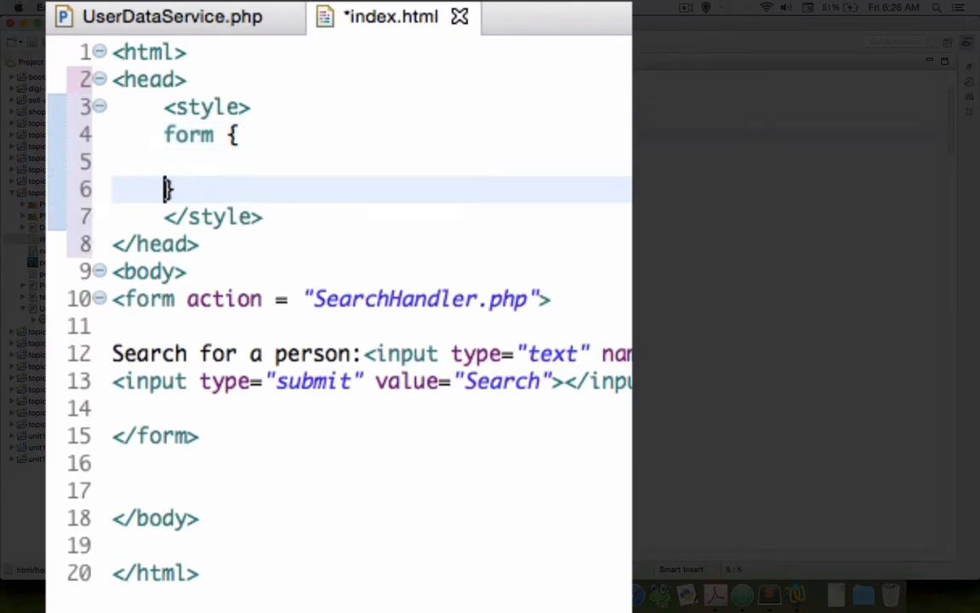
text(background-colo)
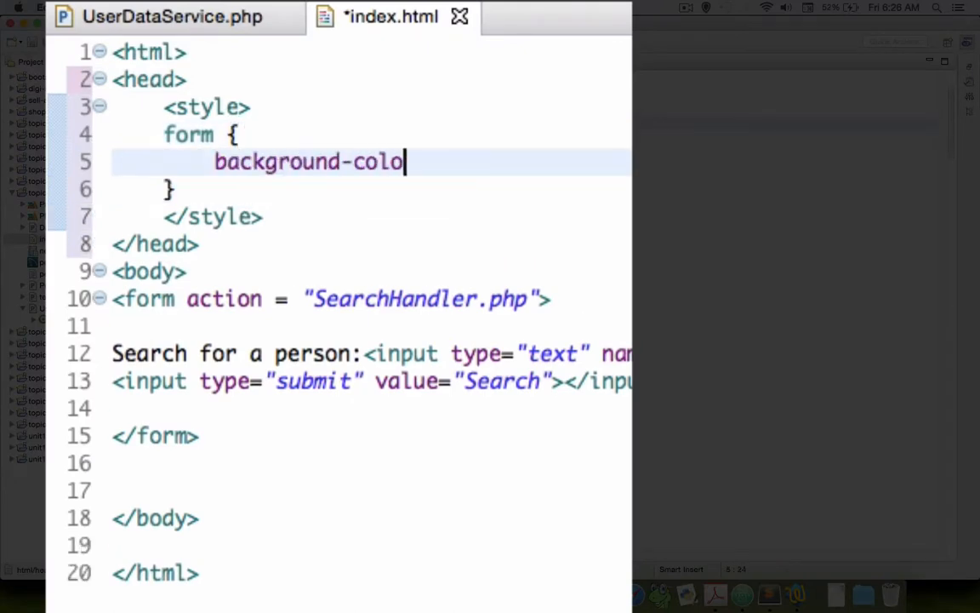
text(r:#333;)
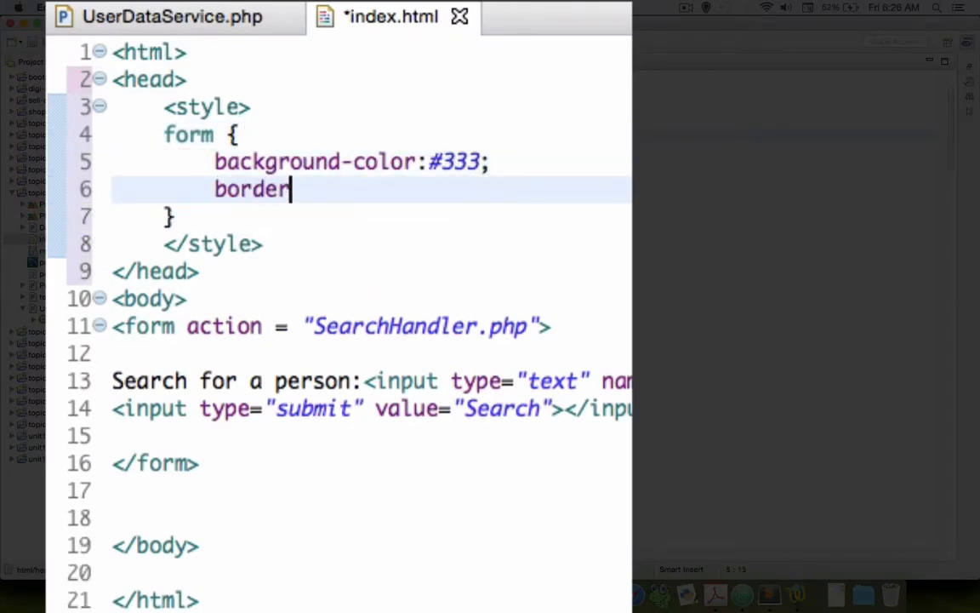
text(-radius:5px;)
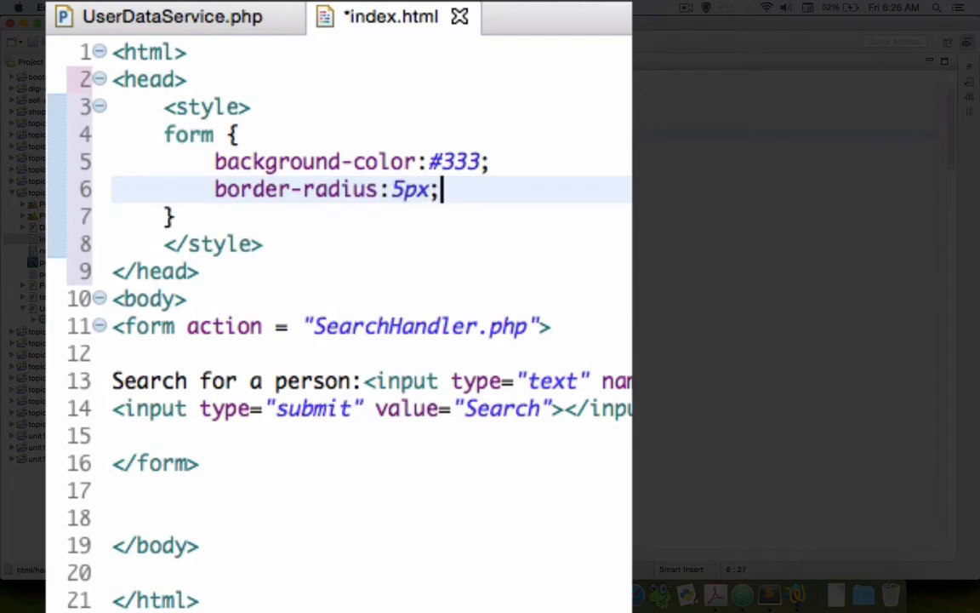
text(margin:20px;)
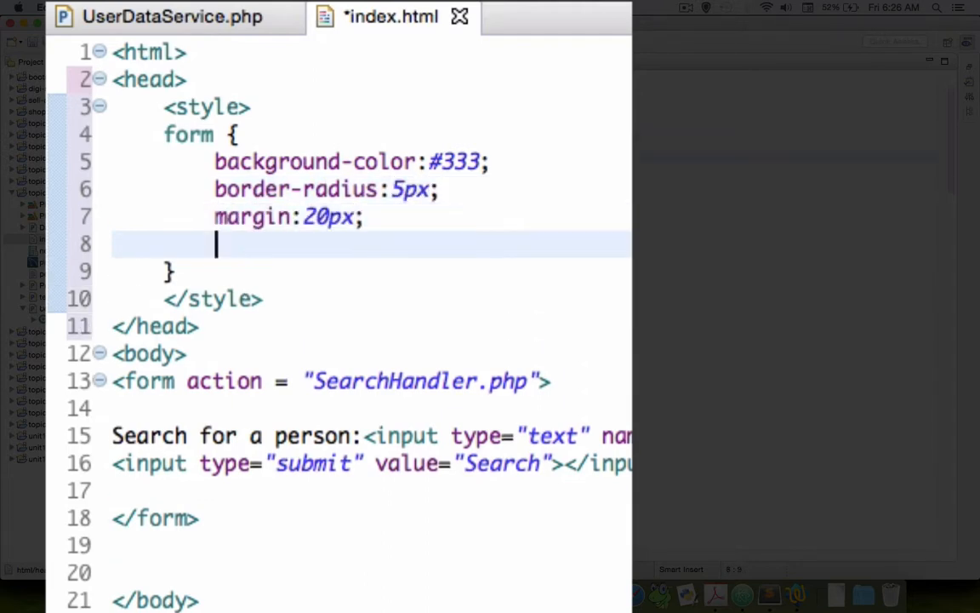
text(padding:10px;)
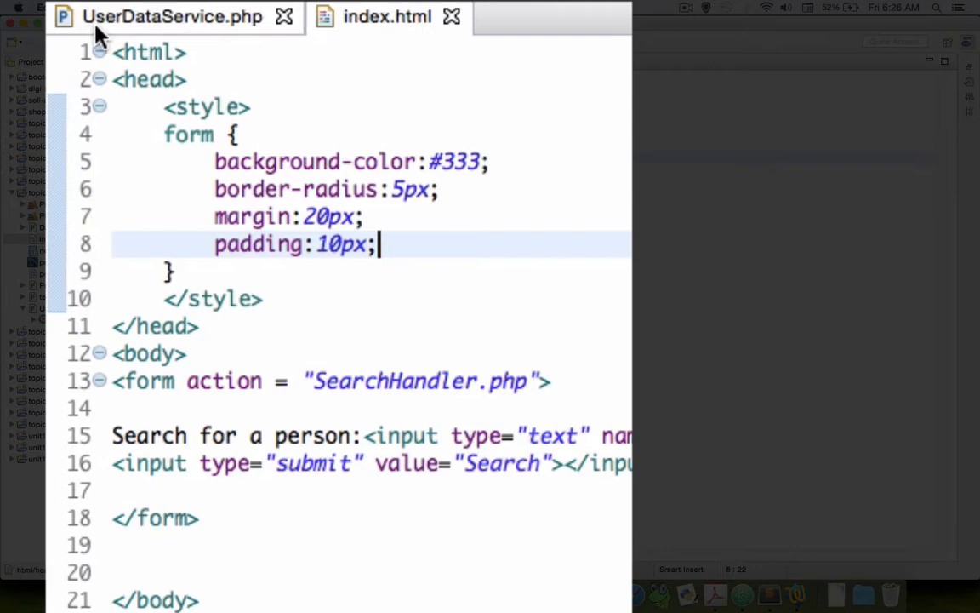
click(388, 17)
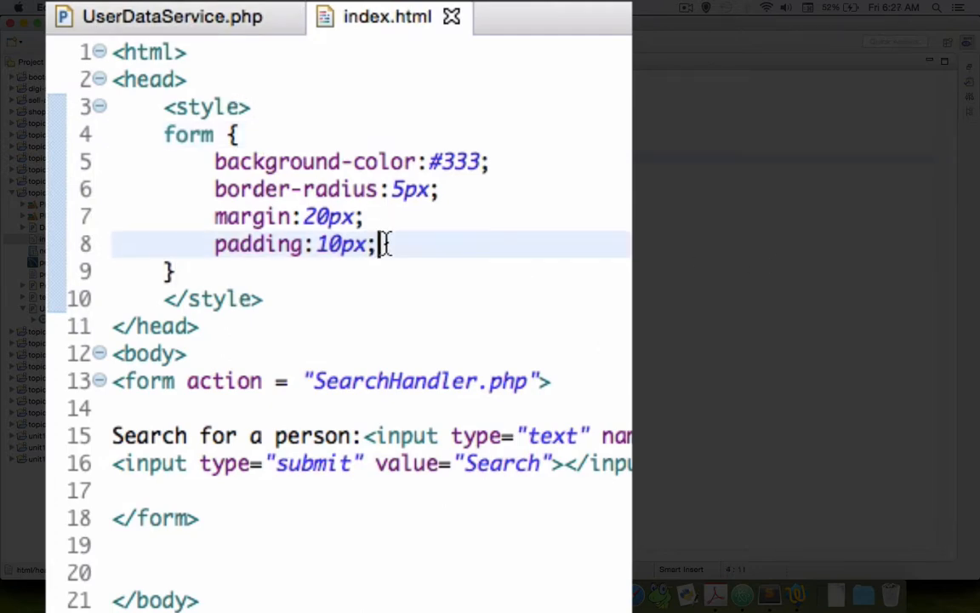
text(text-align:)
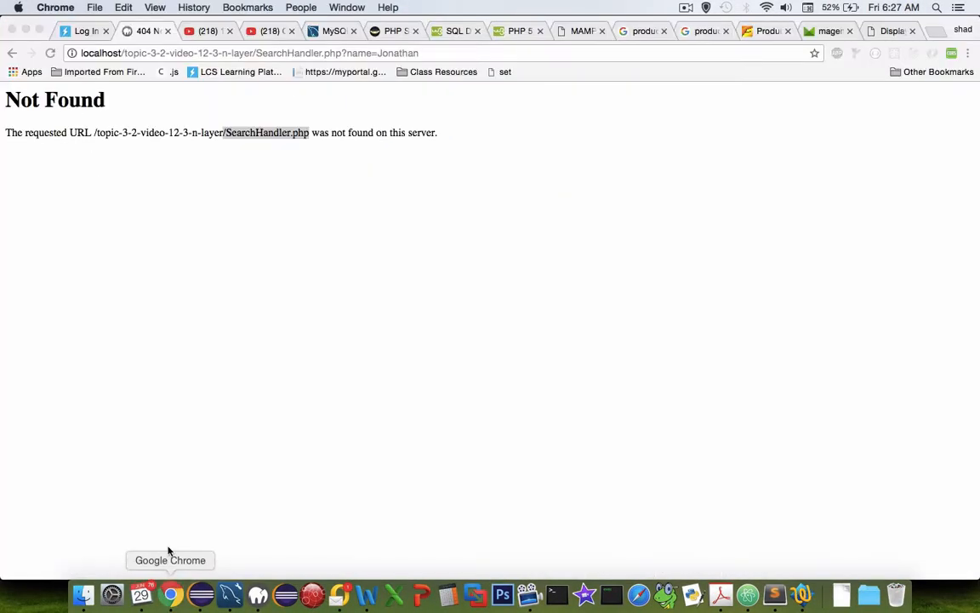
Switch to the Chrome window to check the form page.
click(12, 53)
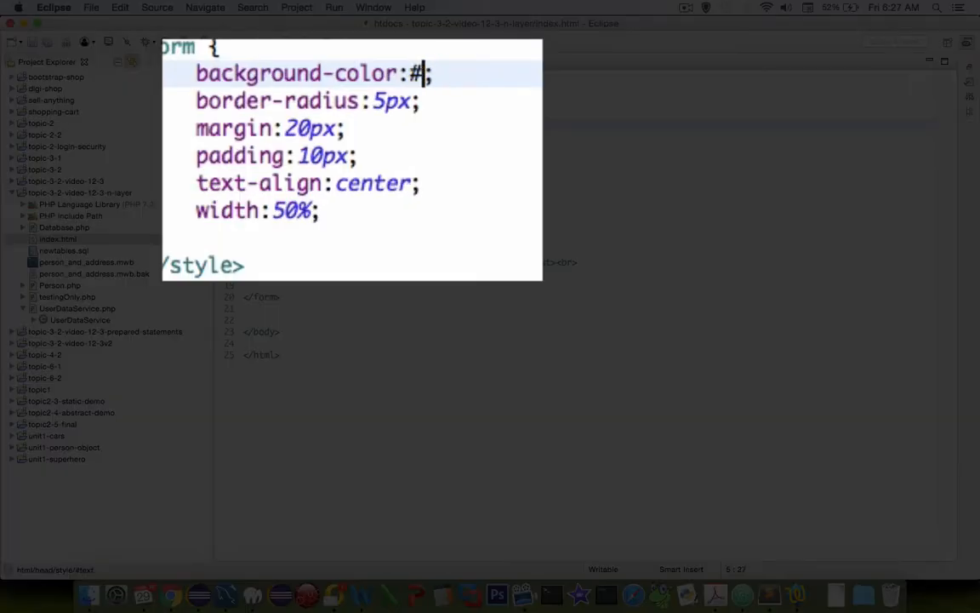
Set the form background to #EEE and give inputs 1.5em font, 10px margin, 5px padding.
text(EEE)
text(form)
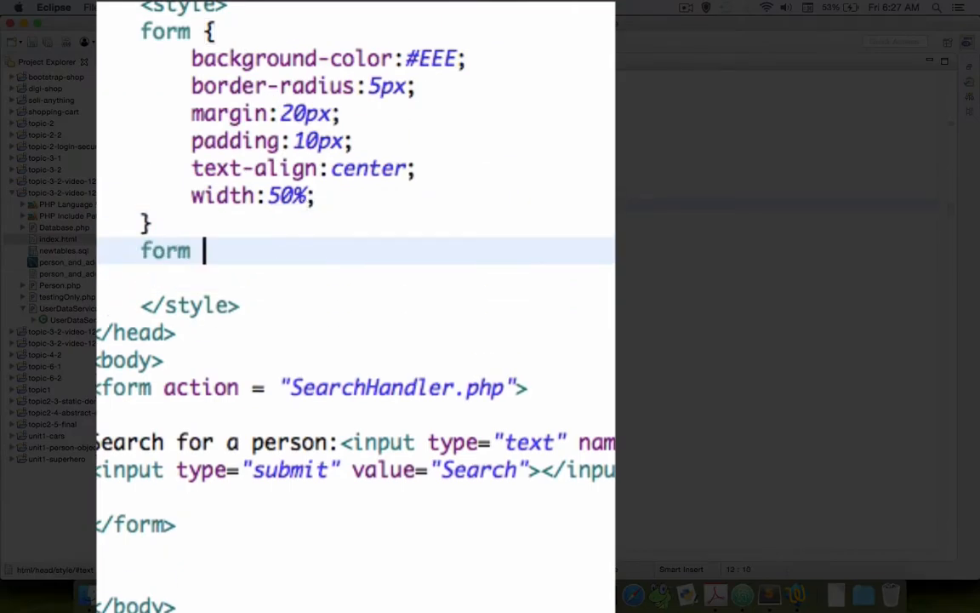
text(> input {)
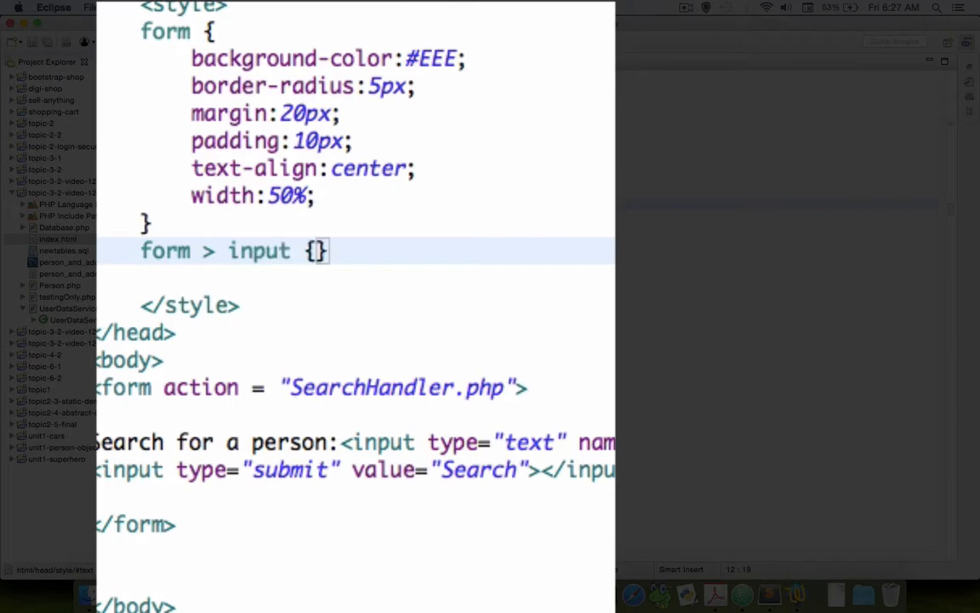
text(font-)
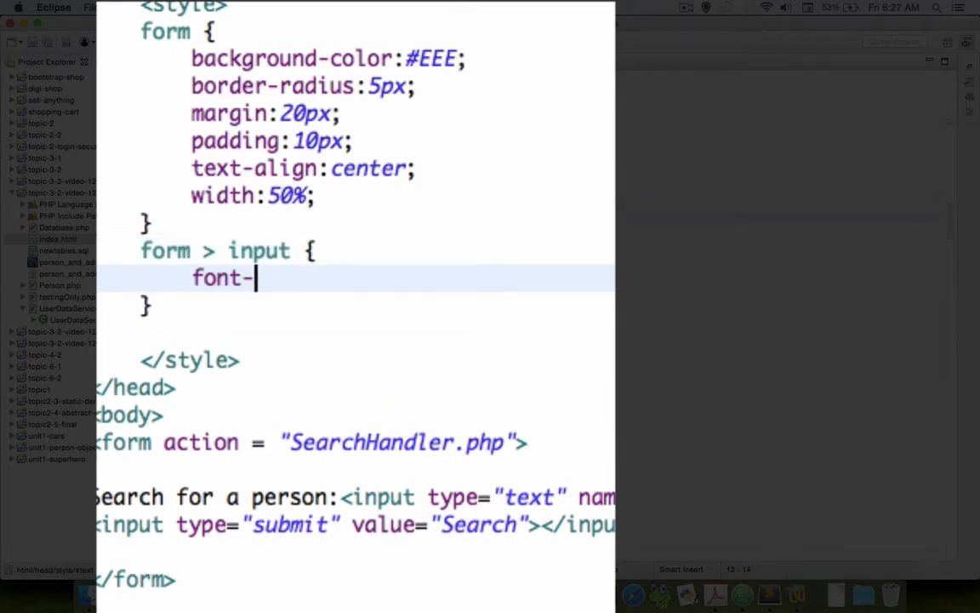
text(size:1.5em;)
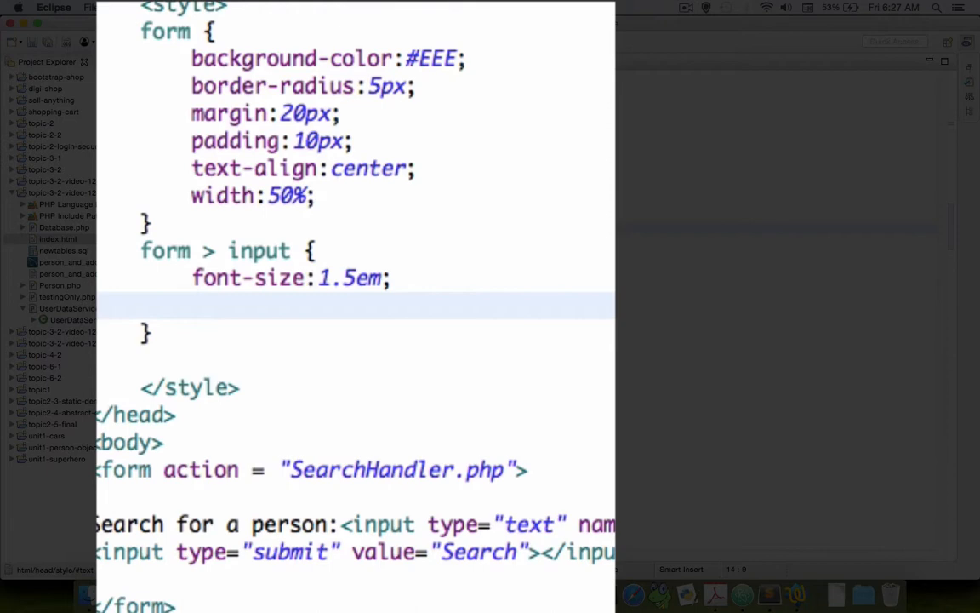
text(margin:10px;)
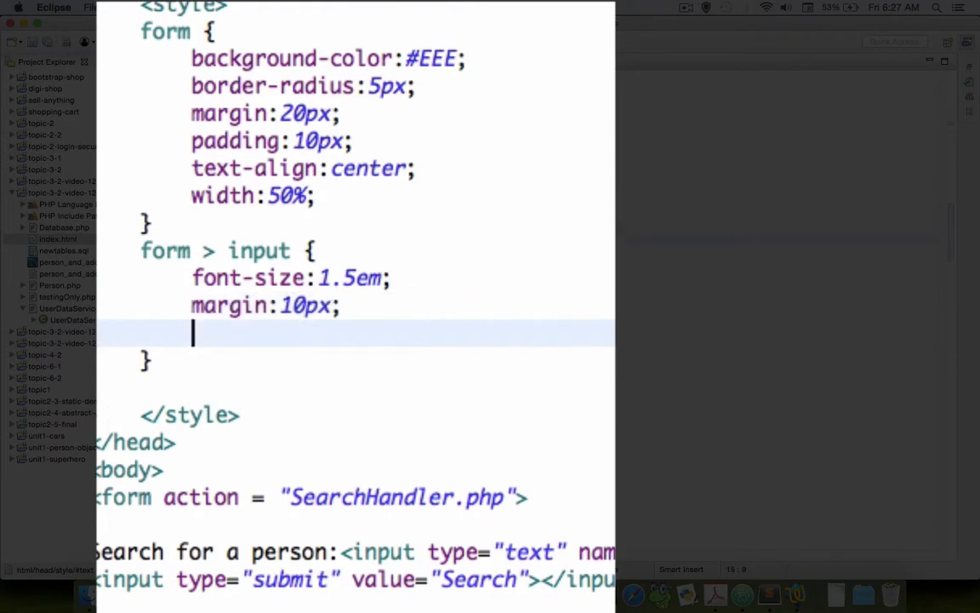
text(padding:5px;)
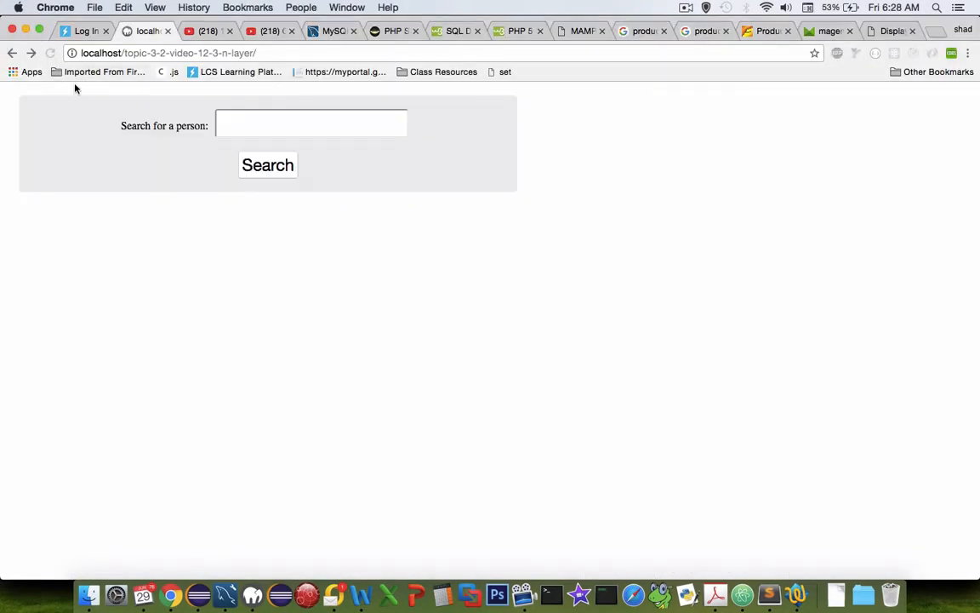
Reload the styled search page in Chrome and click into the name field.
click(311, 123)
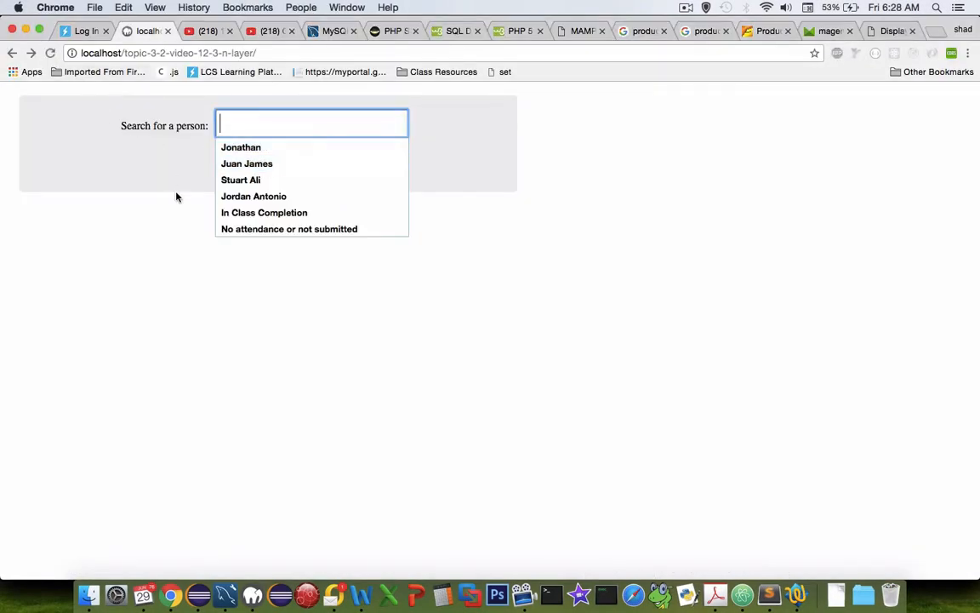